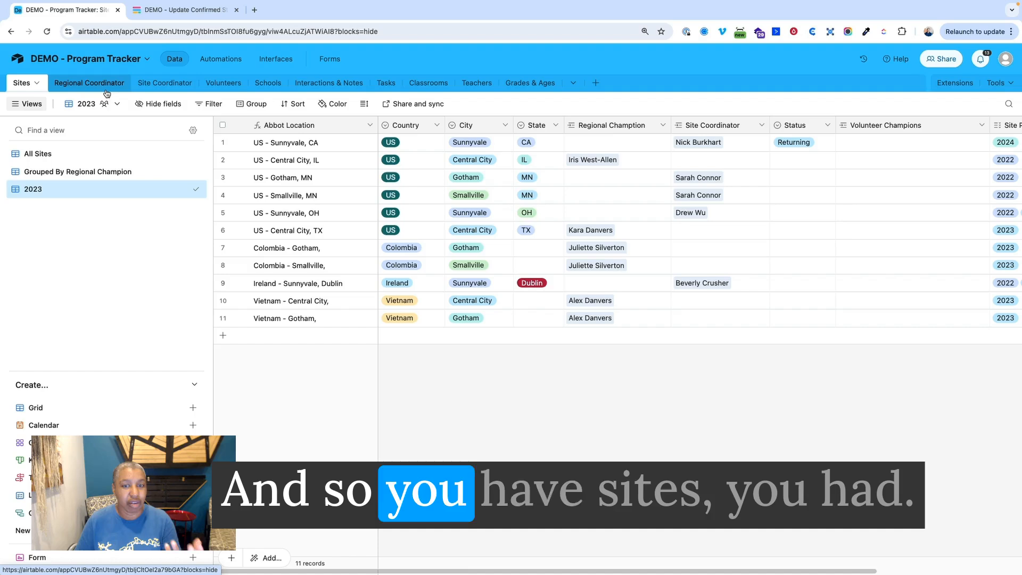
Step: Review the Regional Coordinator table's Sites link field settings for multiple linked site records
{"action": "left_click", "coordinate": [89, 83]}
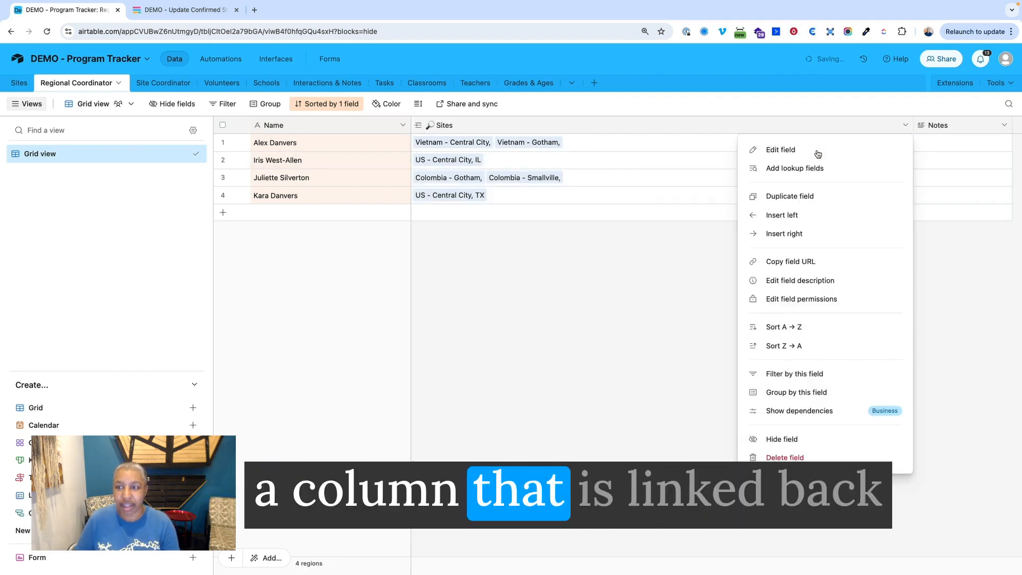
{"action": "left_click", "coordinate": [780, 150]}
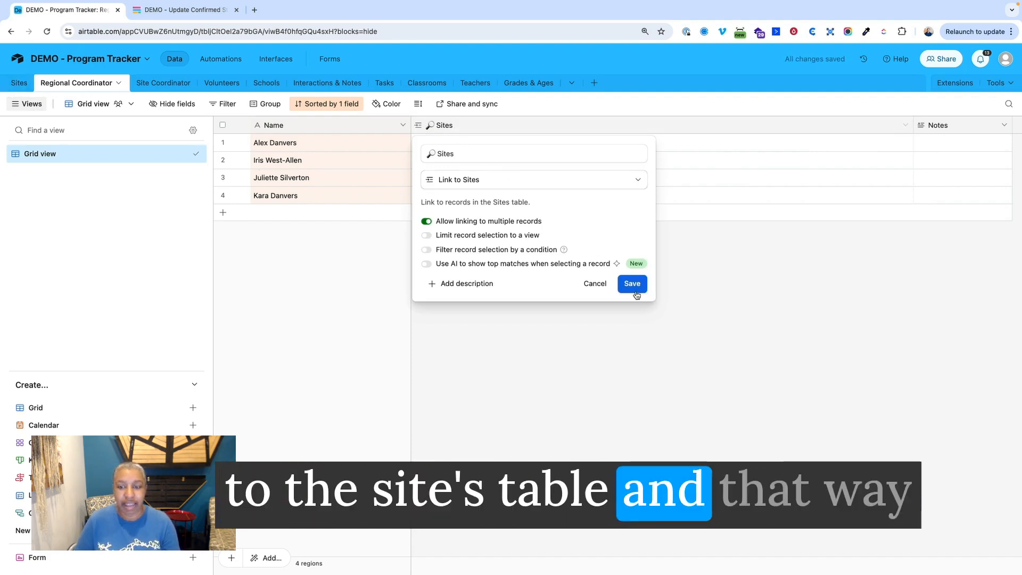
{"action": "left_click", "coordinate": [631, 284]}
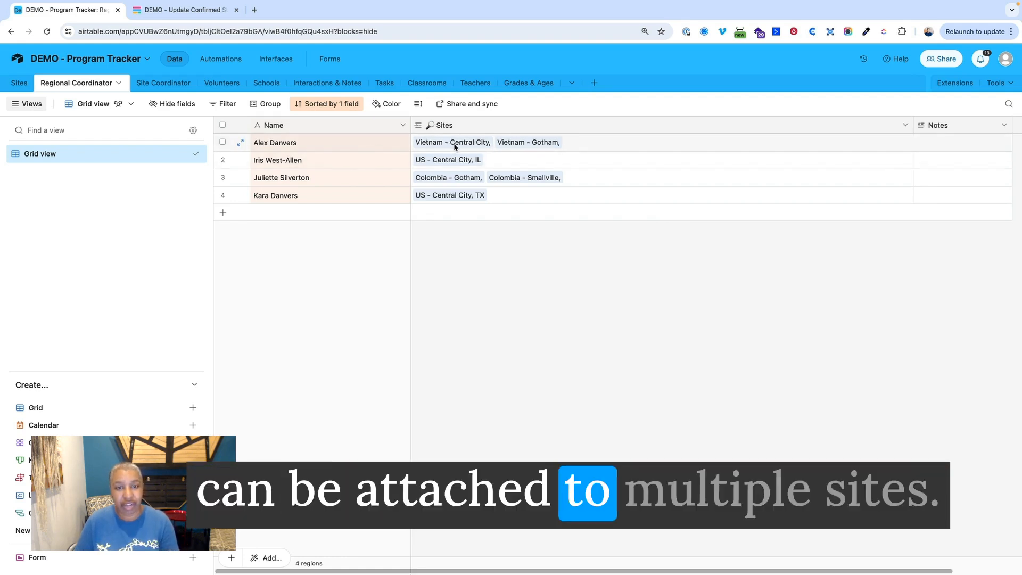
{"action": "mouse_move", "coordinate": [308, 168]}
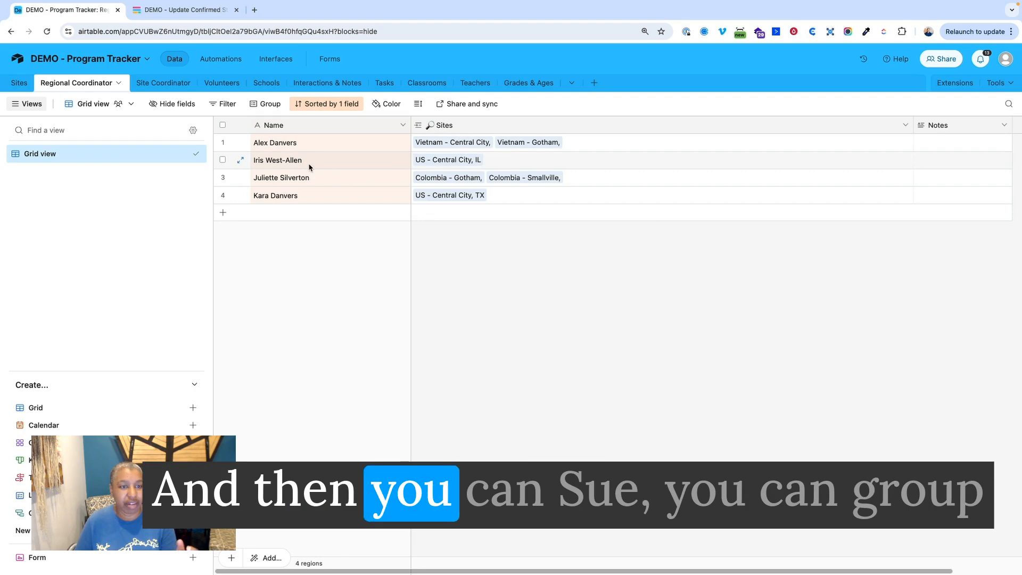
{"action": "mouse_move", "coordinate": [270, 168]}
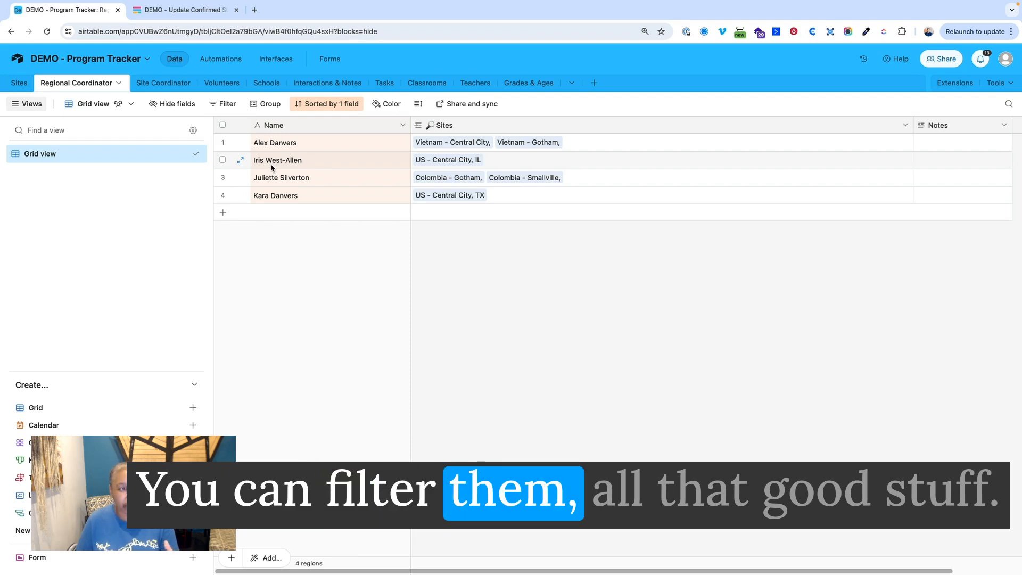
{"action": "left_click", "coordinate": [163, 84]}
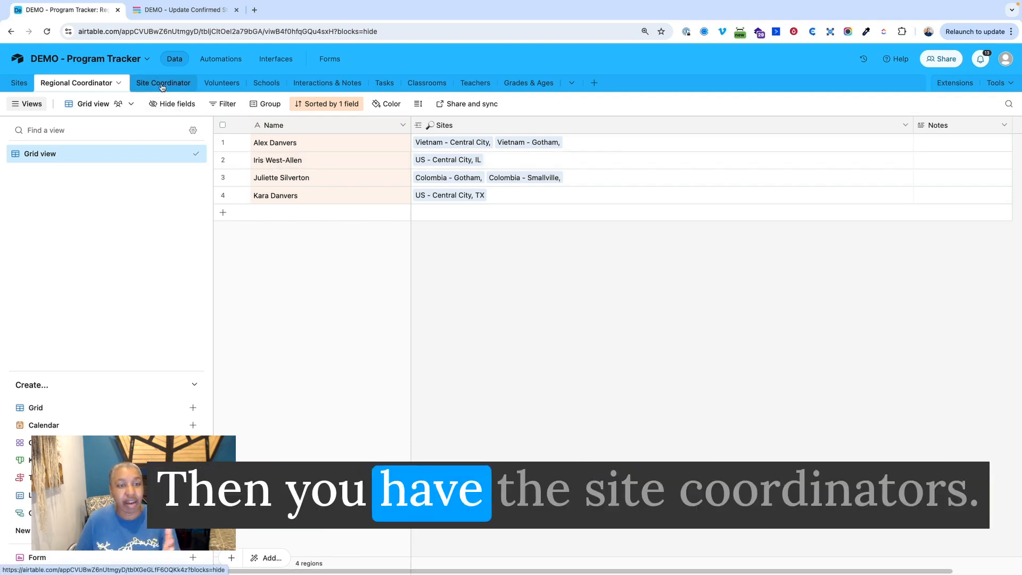
Step: Browse Site Coordinator columns: SC Status, Sites, Partner and Participation Year
{"action": "left_click", "coordinate": [163, 83]}
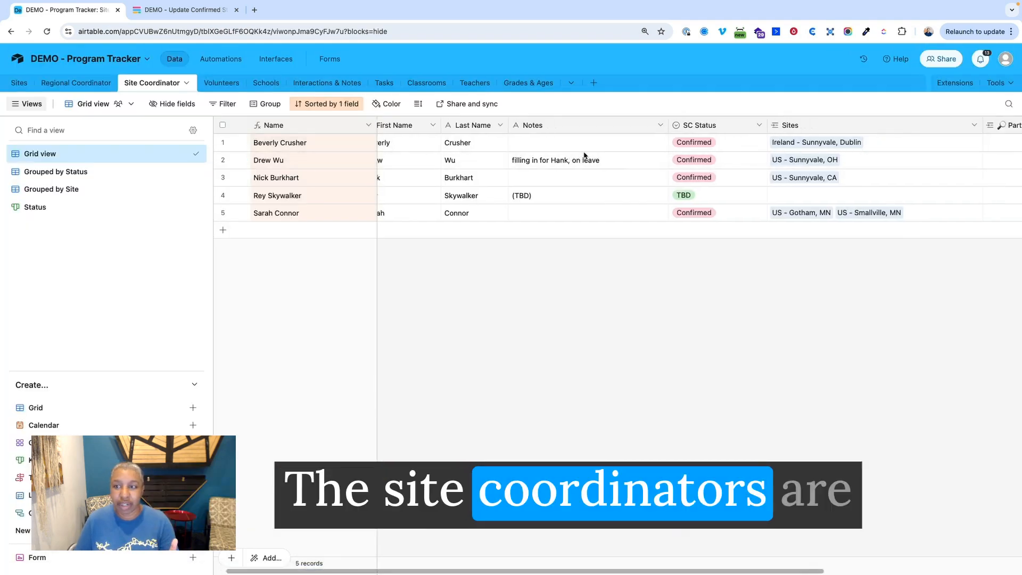
{"action": "scroll", "scroll_direction": "right", "scroll_amount": 3}
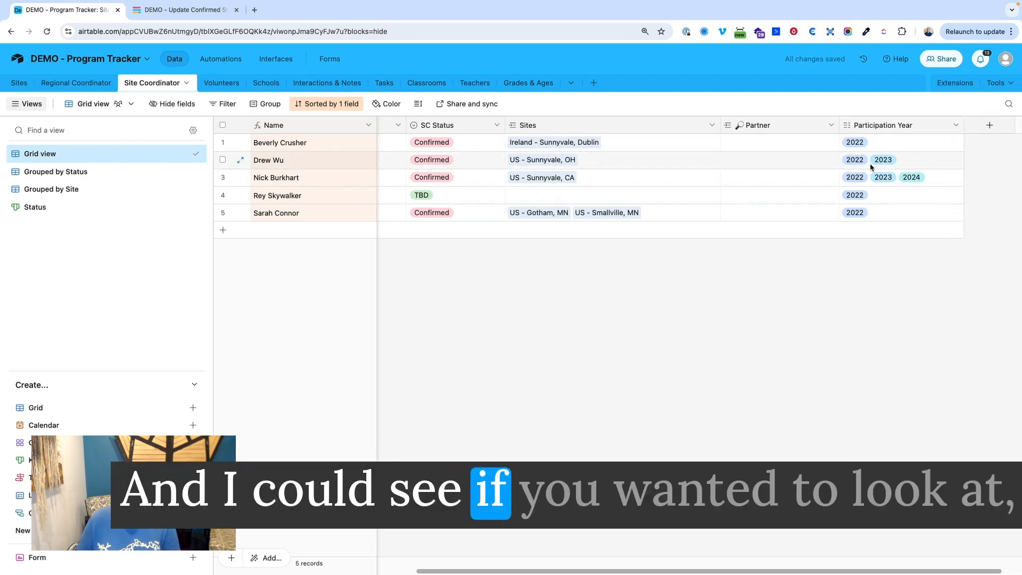
{"action": "mouse_move", "coordinate": [818, 168]}
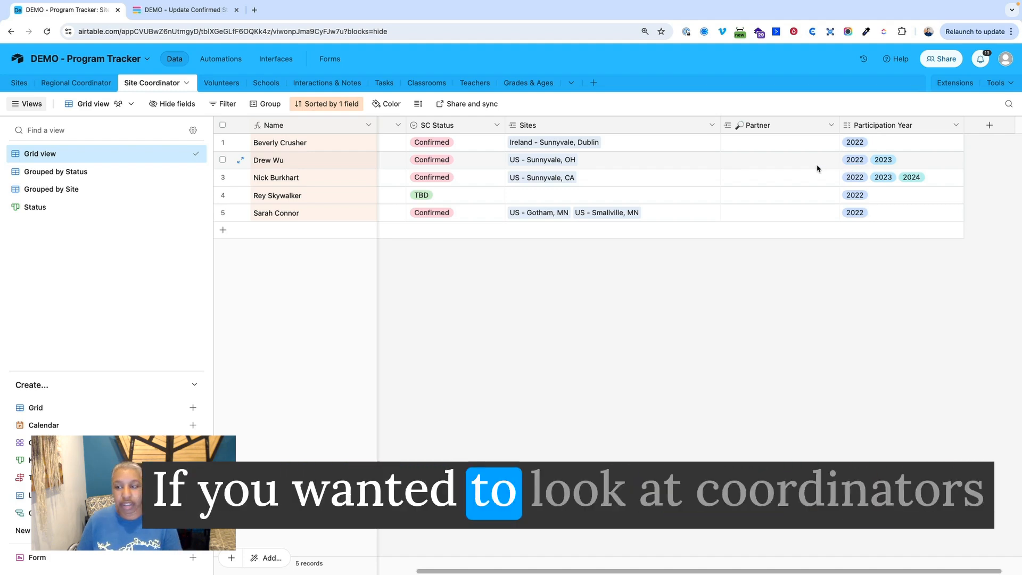
{"action": "mouse_move", "coordinate": [731, 168]}
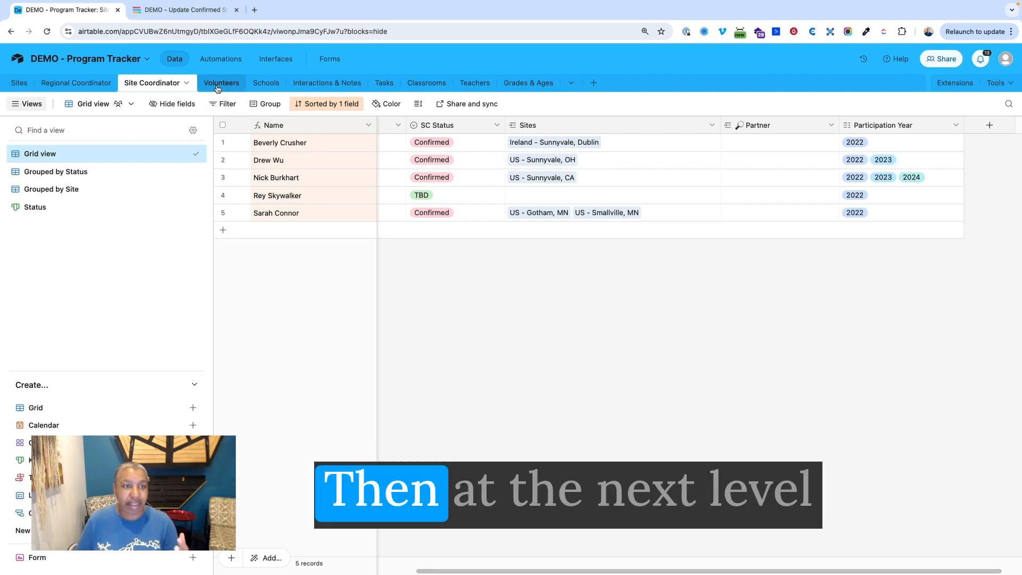
{"action": "left_click", "coordinate": [214, 83]}
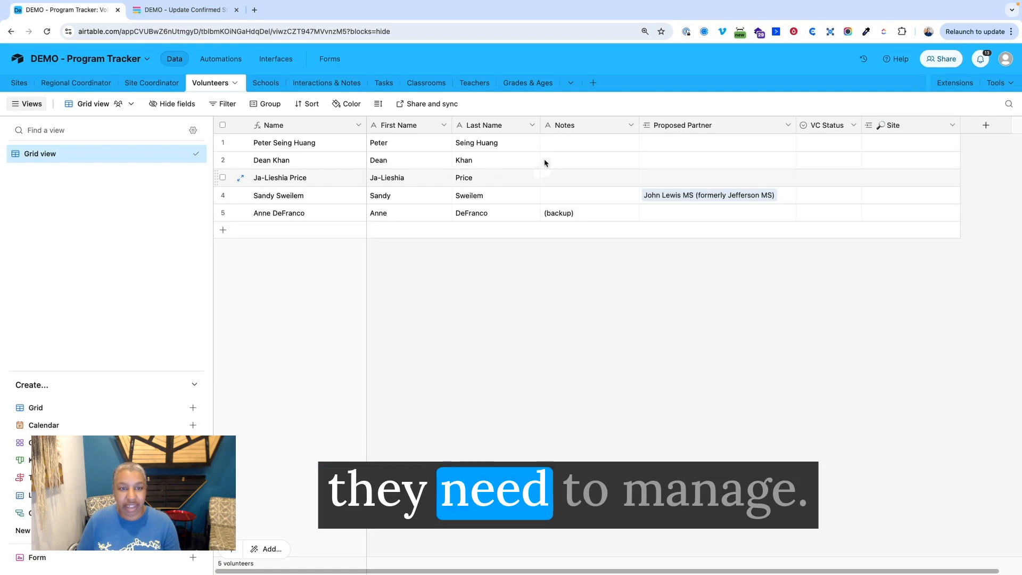
{"action": "mouse_move", "coordinate": [515, 164]}
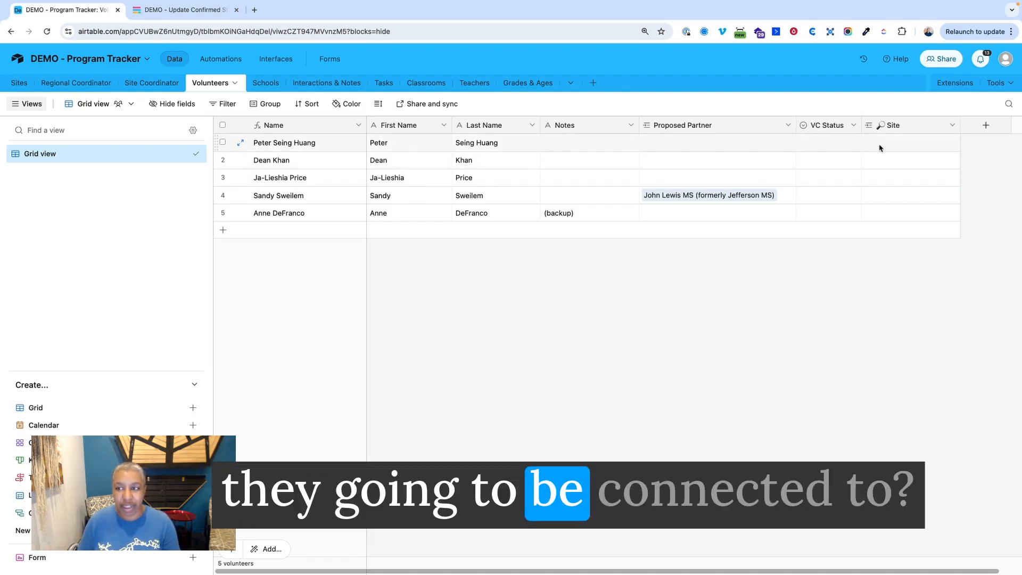
{"action": "left_click", "coordinate": [910, 143]}
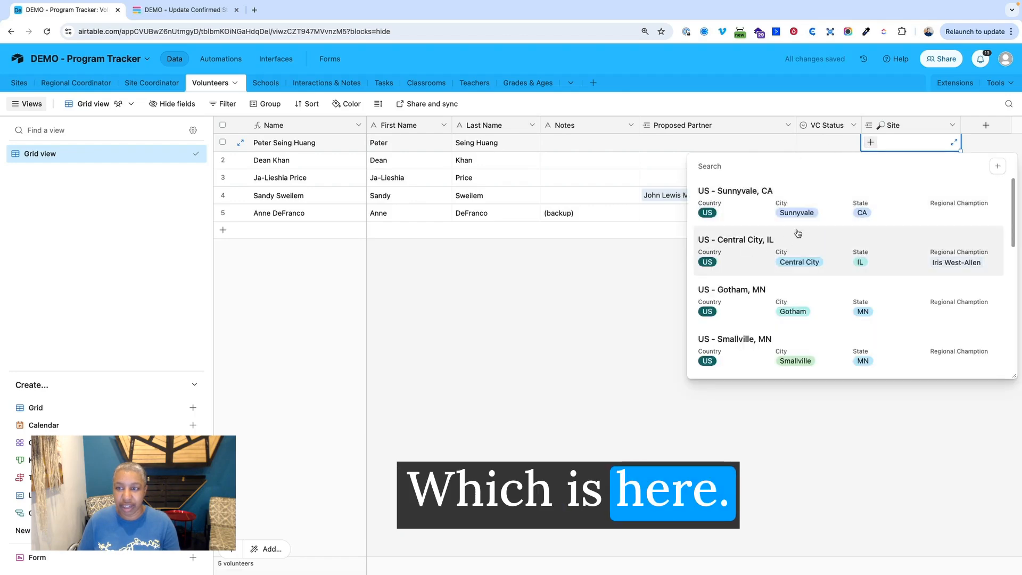
{"action": "left_click", "coordinate": [736, 239]}
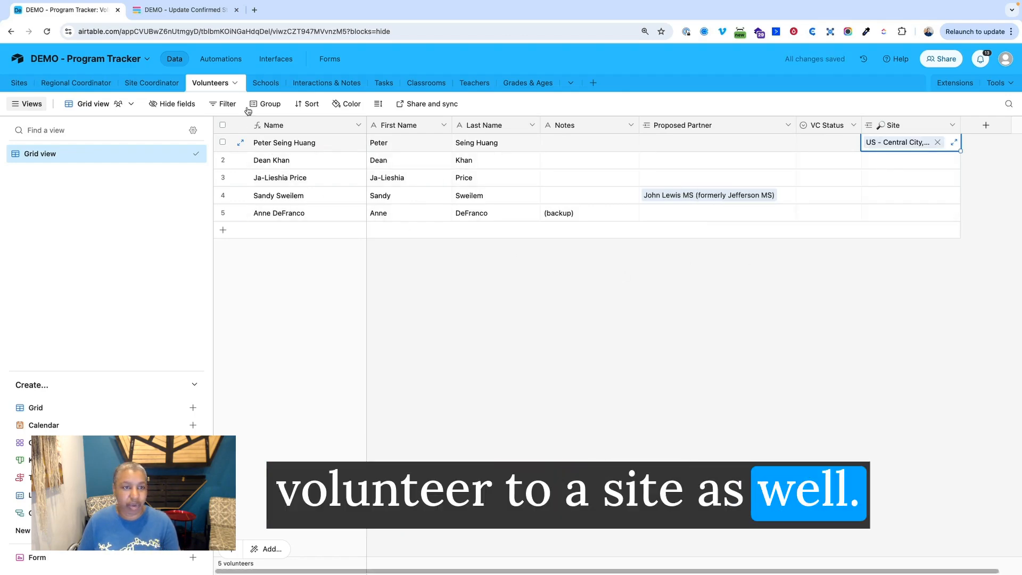
{"action": "left_click", "coordinate": [265, 83]}
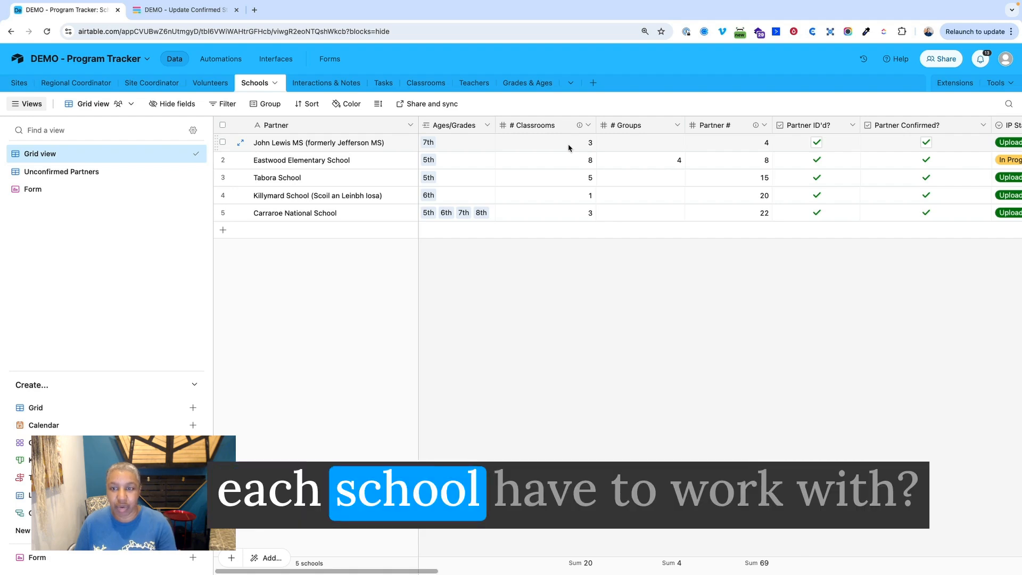
{"action": "scroll", "scroll_direction": "right", "scroll_amount": 3}
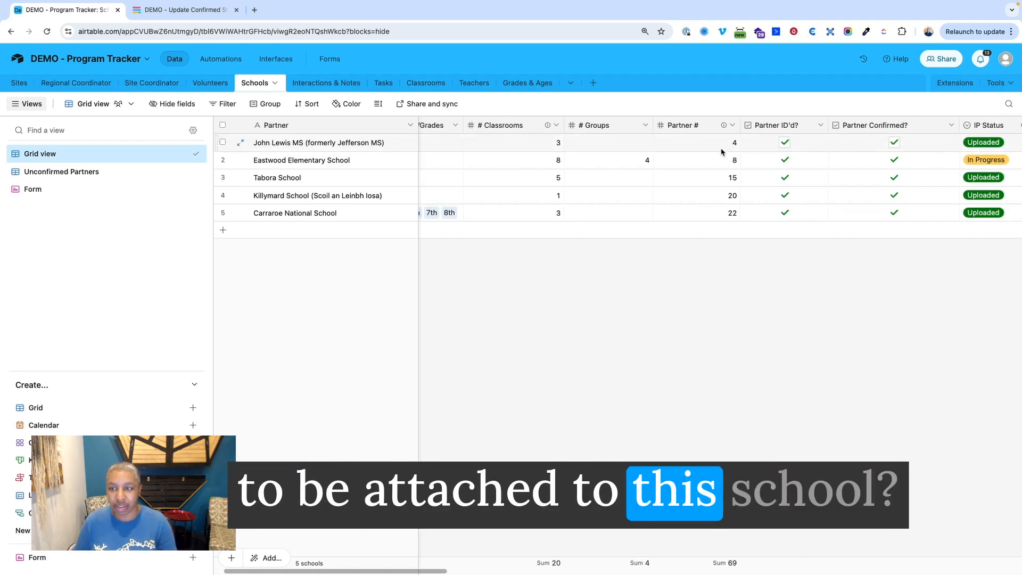
{"action": "scroll", "scroll_direction": "right", "scroll_amount": 3}
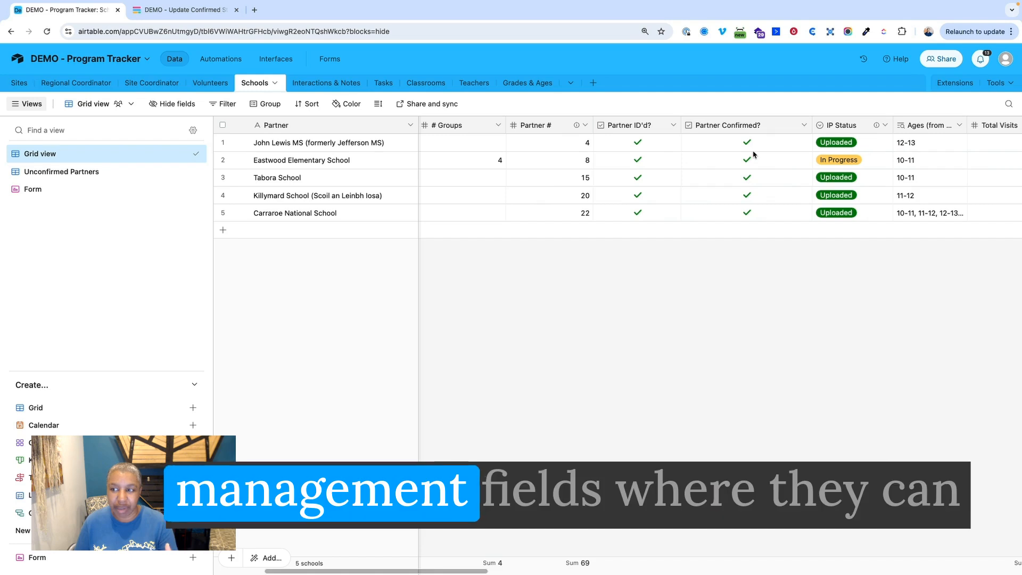
{"action": "scroll", "scroll_direction": "right", "scroll_amount": 3}
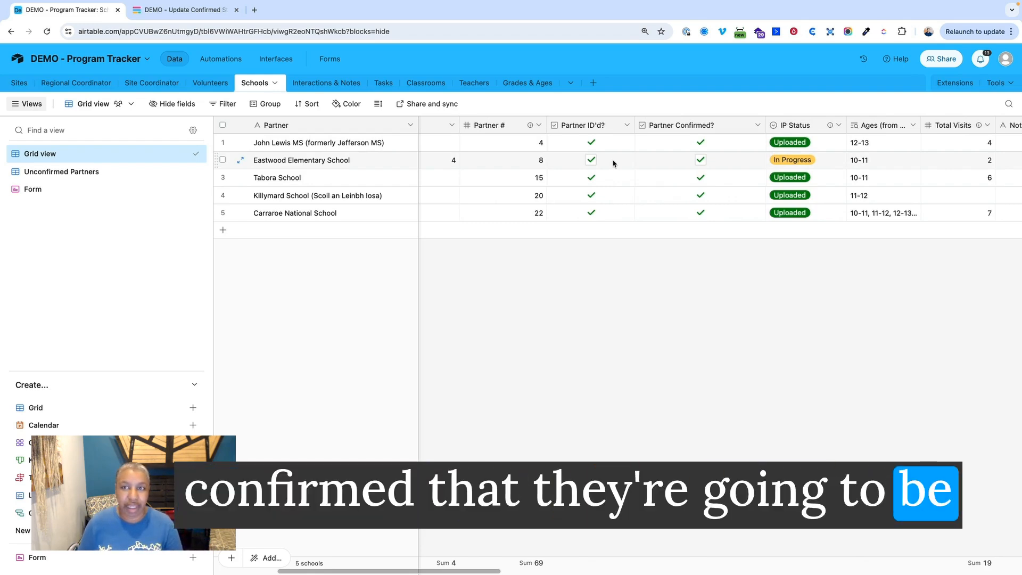
{"action": "mouse_move", "coordinate": [410, 163]}
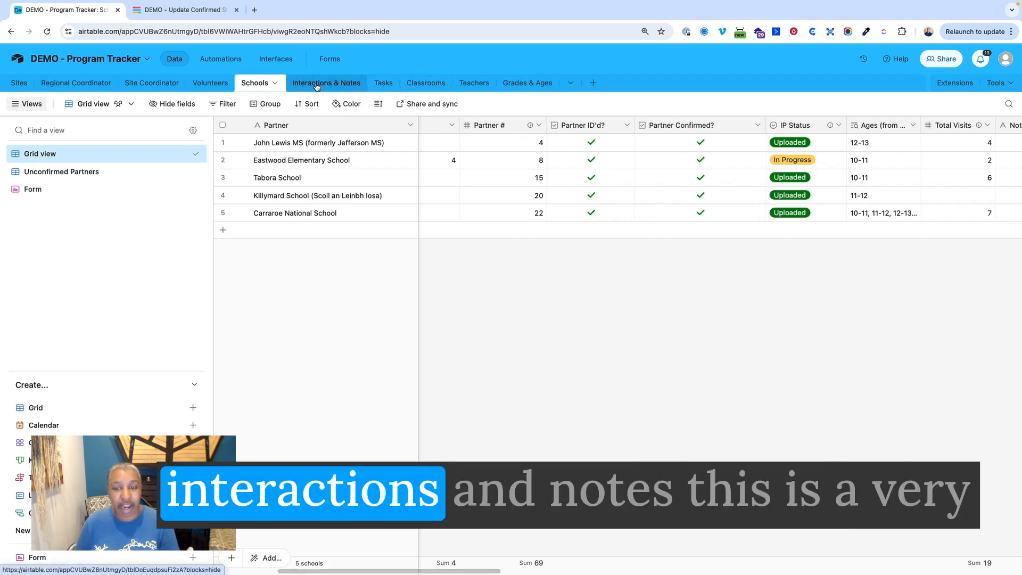
Step: Expand and close the first interaction's Notes for Rollup cell in Interactions & Notes
{"action": "left_click", "coordinate": [326, 83]}
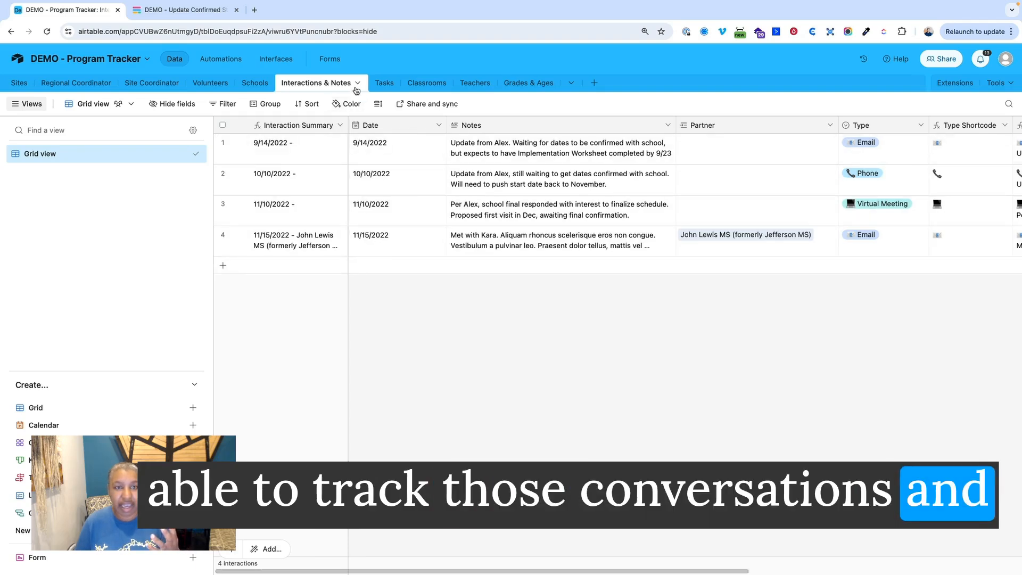
{"action": "mouse_move", "coordinate": [378, 221]}
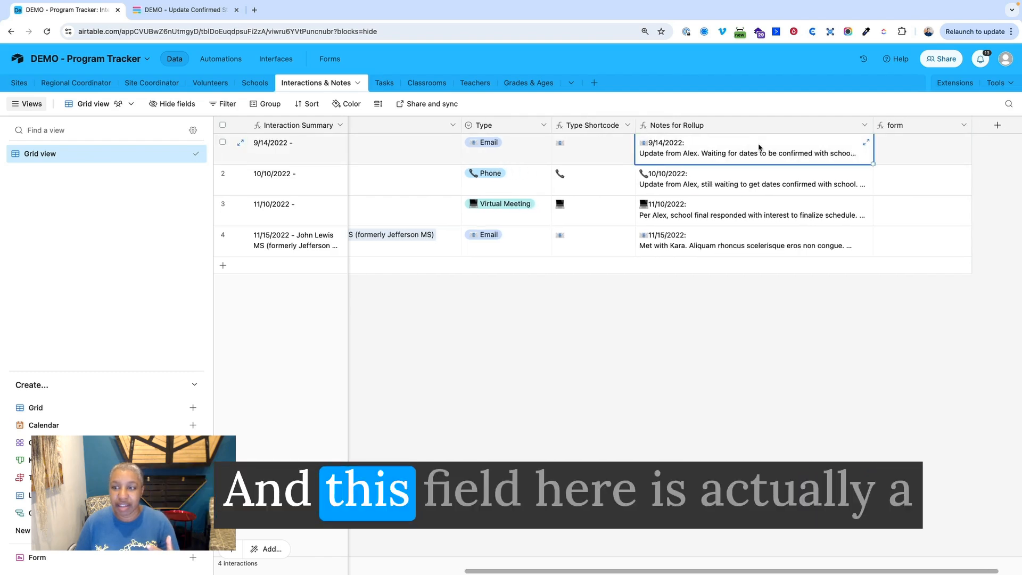
{"action": "left_click", "coordinate": [833, 144]}
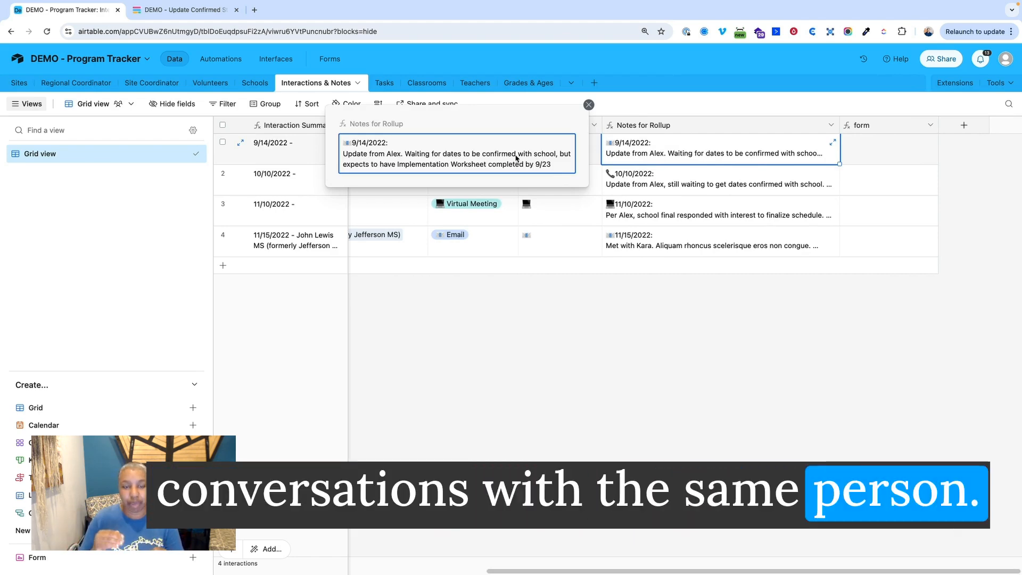
{"action": "mouse_move", "coordinate": [462, 141]}
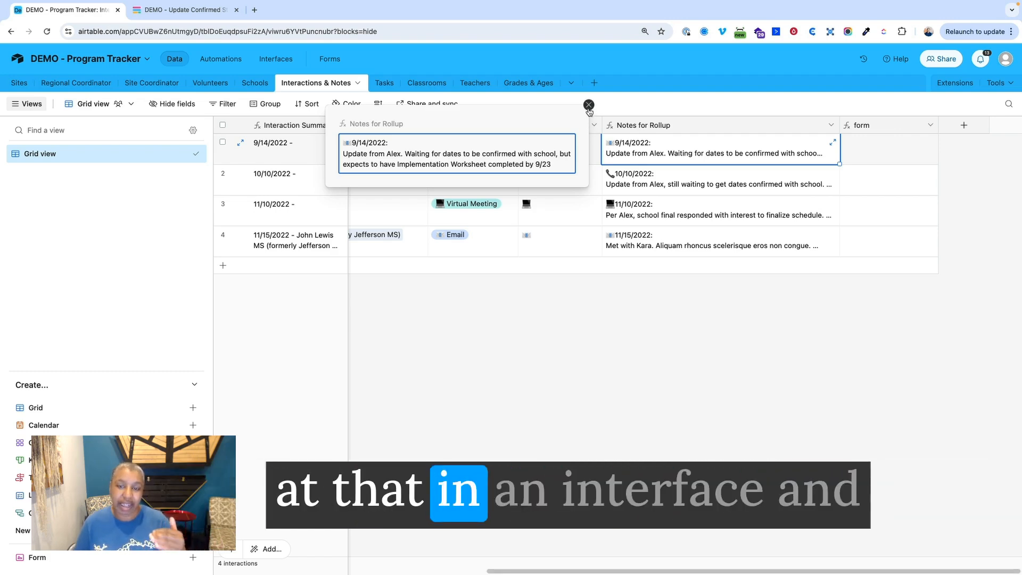
{"action": "left_click", "coordinate": [588, 105]}
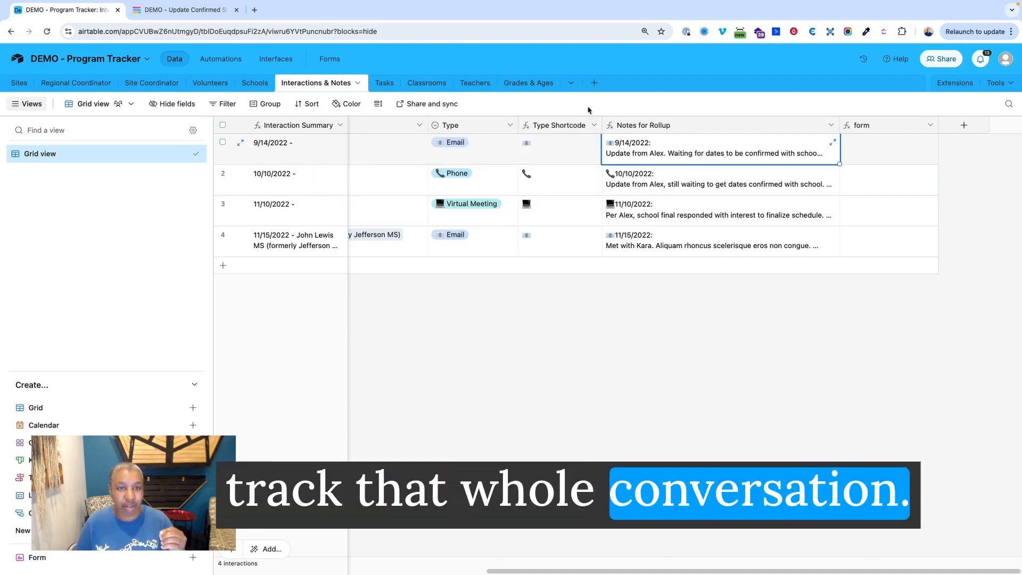
{"action": "left_click", "coordinate": [372, 83]}
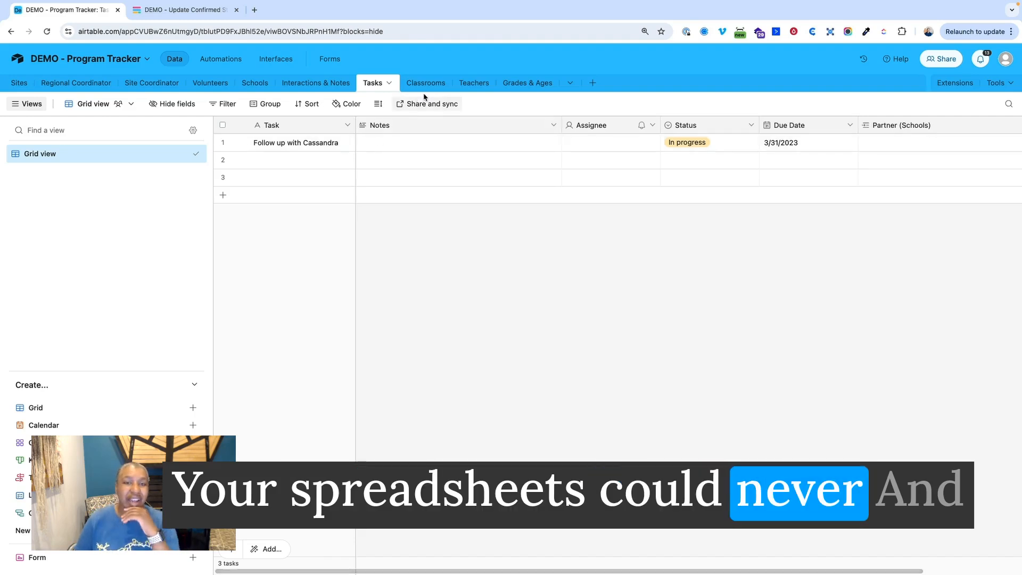
{"action": "mouse_move", "coordinate": [426, 83]}
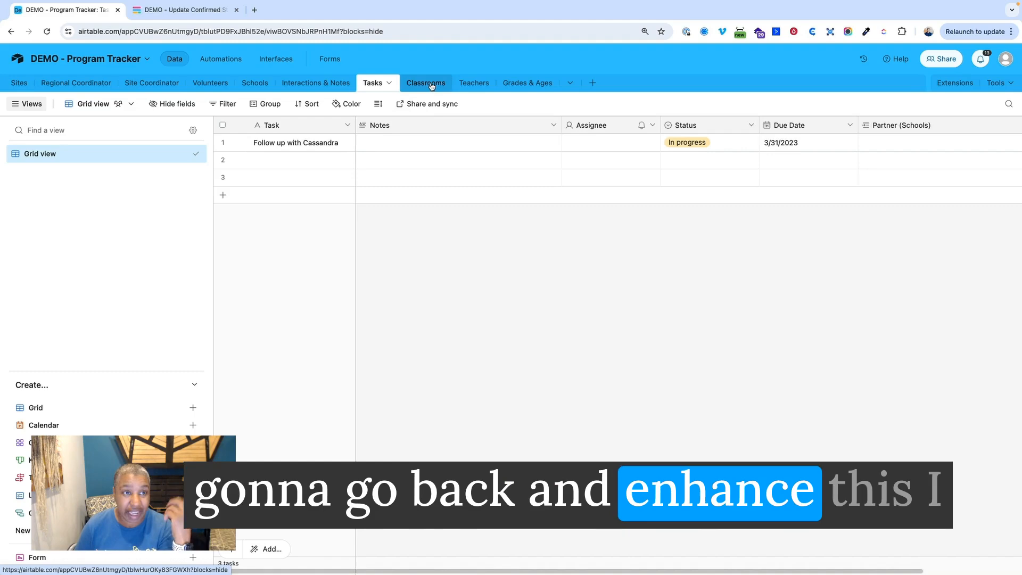
{"action": "mouse_move", "coordinate": [364, 169]}
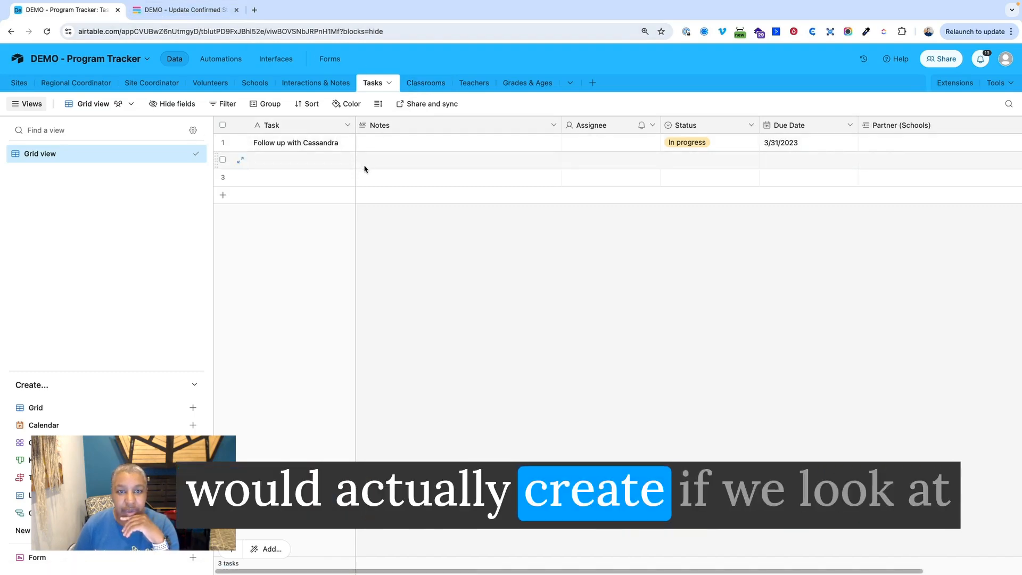
Step: Switch to the Classrooms table's Update Confirmed Students grid view
{"action": "left_click", "coordinate": [416, 84]}
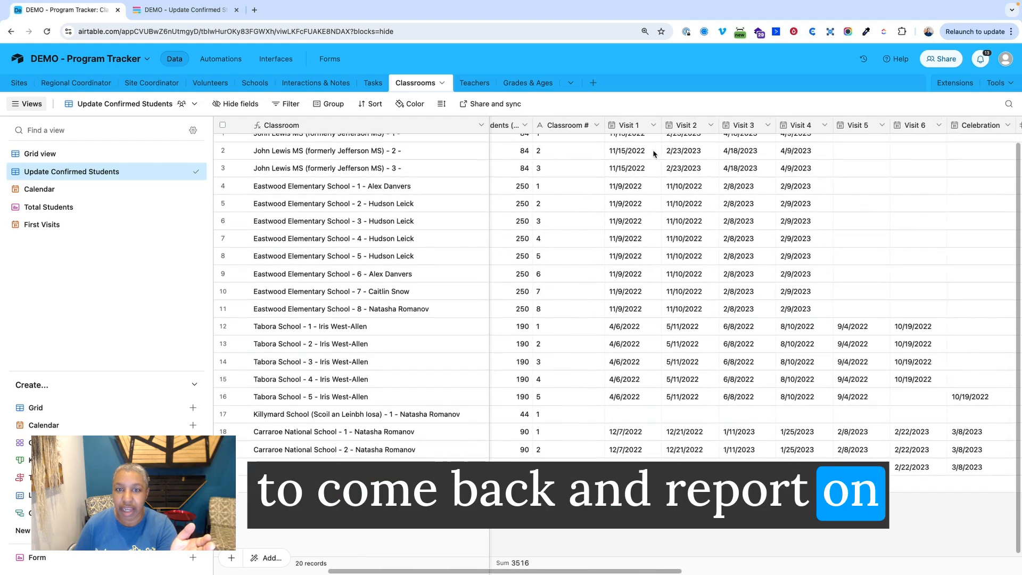
Step: Check the empty Confirmed Students values and launch Tabora School - 2's update form
{"action": "scroll", "scroll_direction": "right", "scroll_amount": 3}
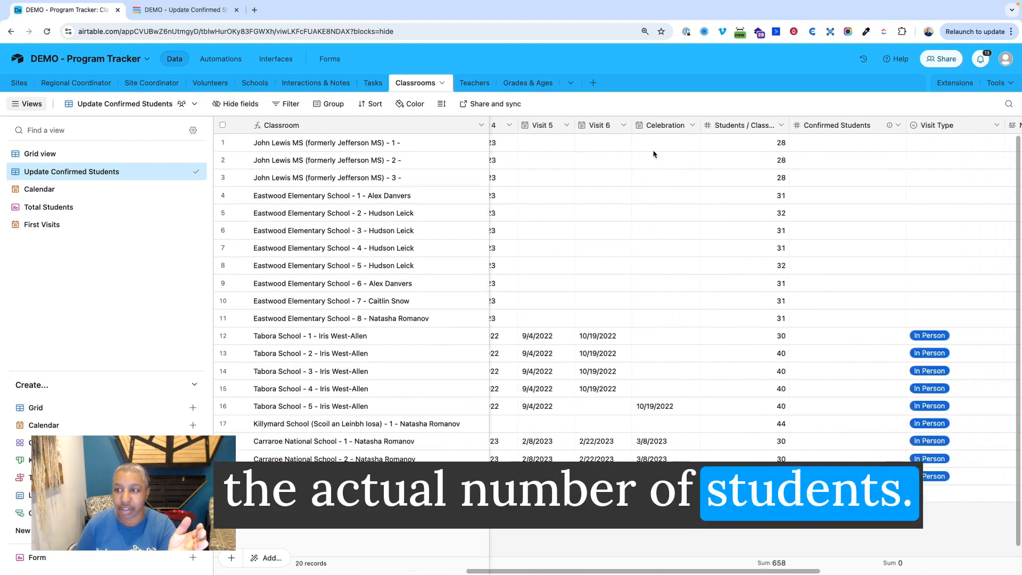
{"action": "left_click", "coordinate": [833, 142]}
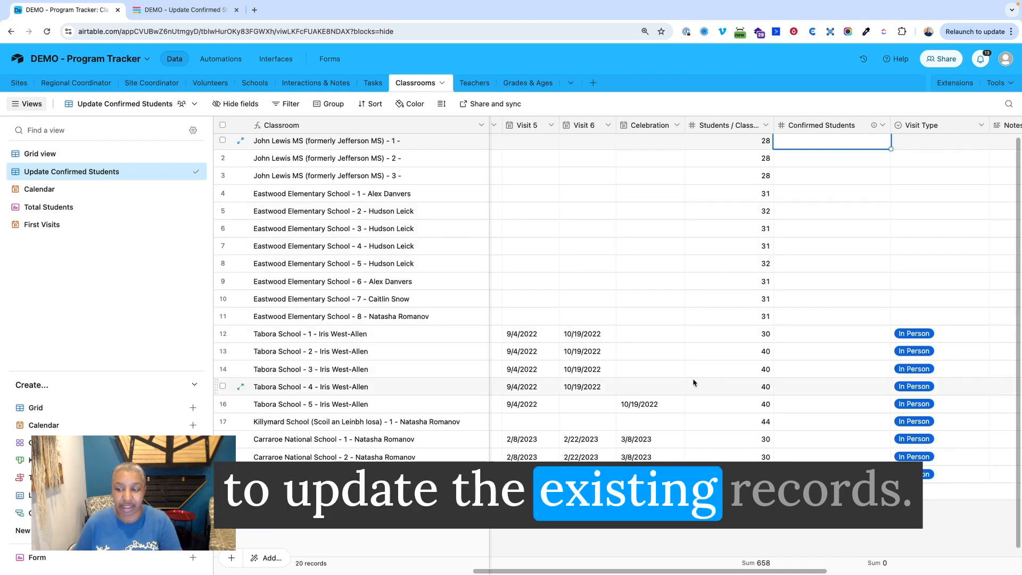
{"action": "scroll", "scroll_direction": "right", "scroll_amount": 3}
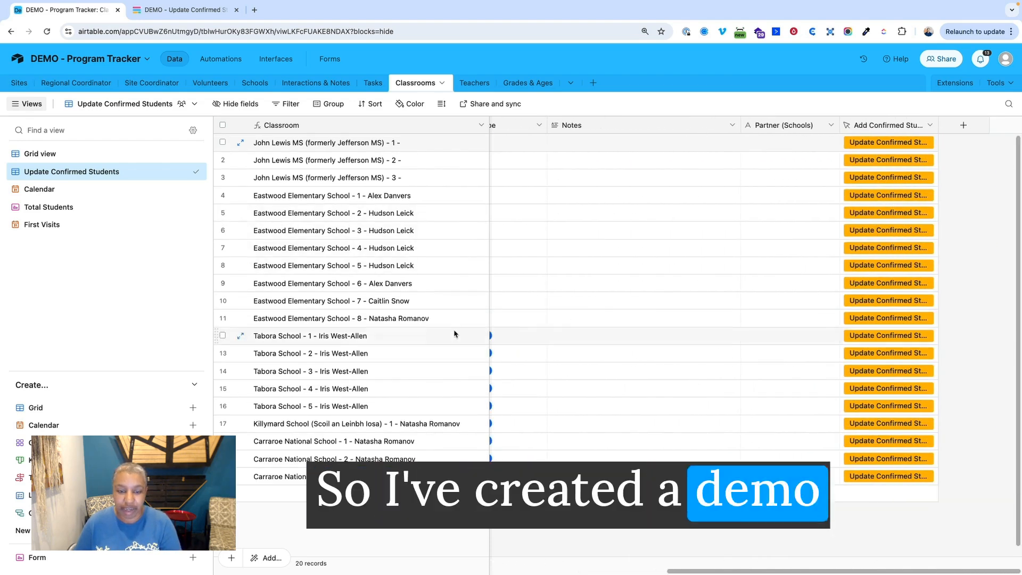
{"action": "mouse_move", "coordinate": [887, 371]}
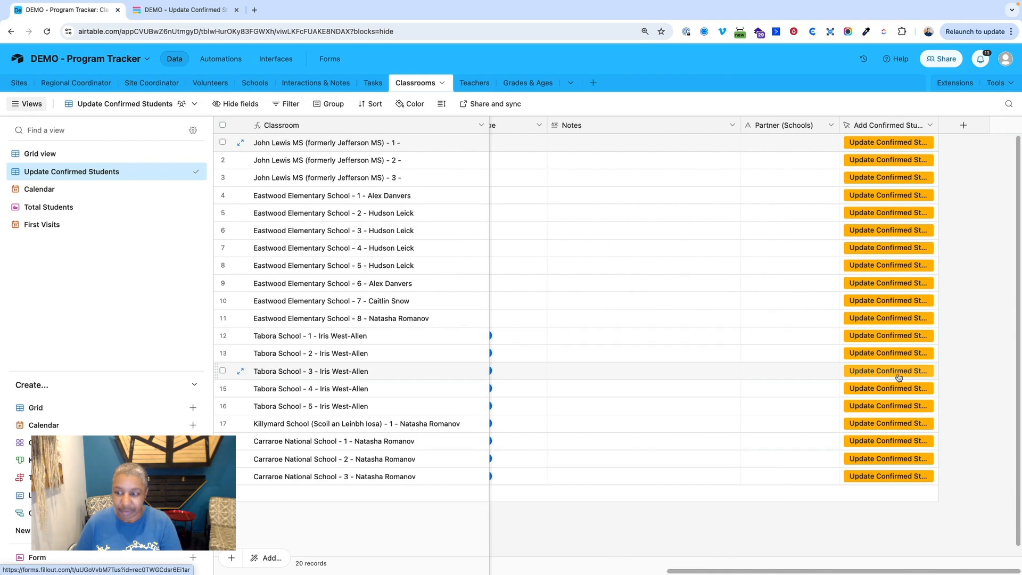
{"action": "mouse_move", "coordinate": [550, 171]}
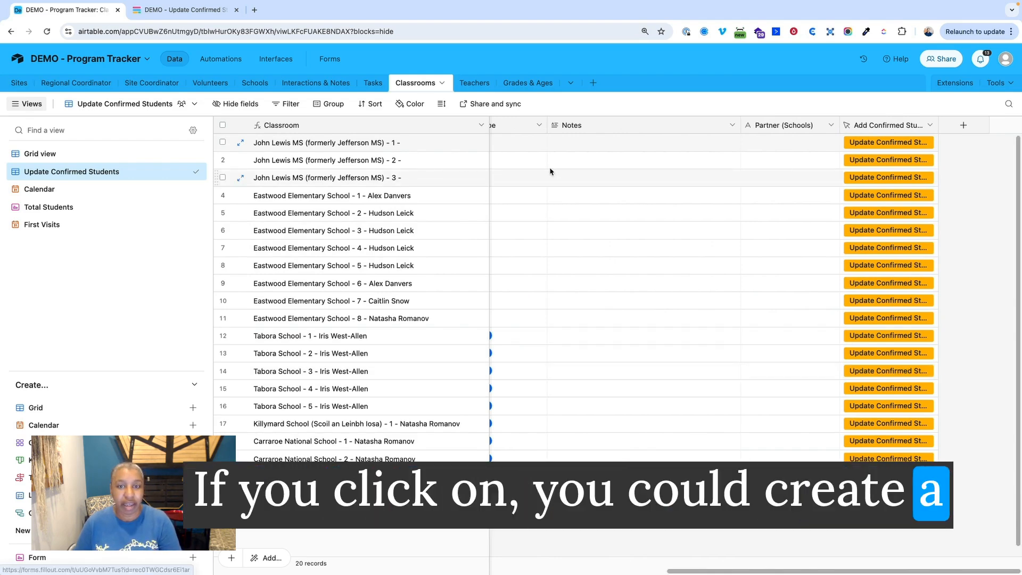
{"action": "mouse_move", "coordinate": [490, 104]}
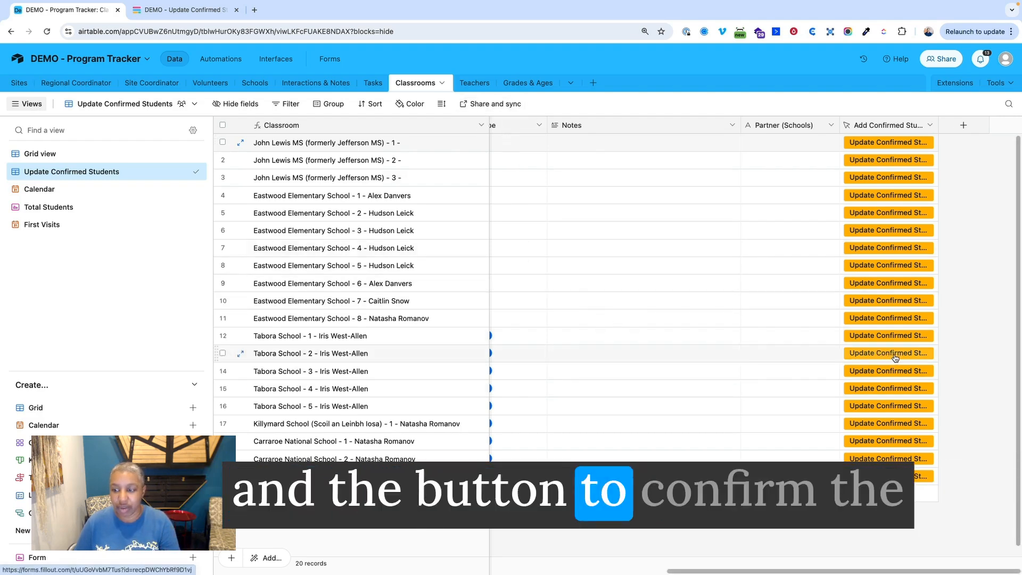
{"action": "left_click", "coordinate": [888, 352]}
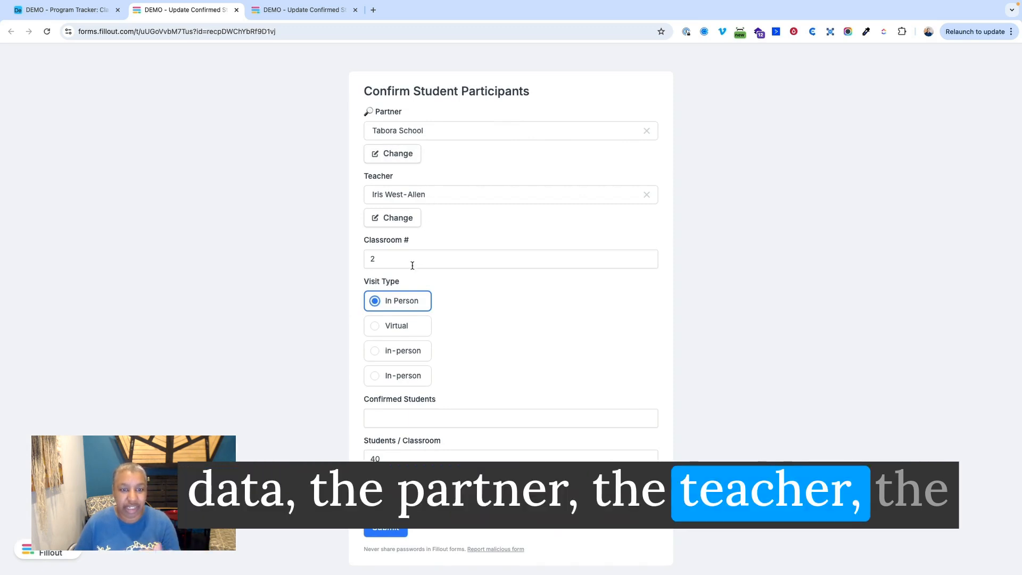
Step: Submit 37 confirmed students in the Fillout form and return to Airtable
{"action": "left_click", "coordinate": [511, 387]}
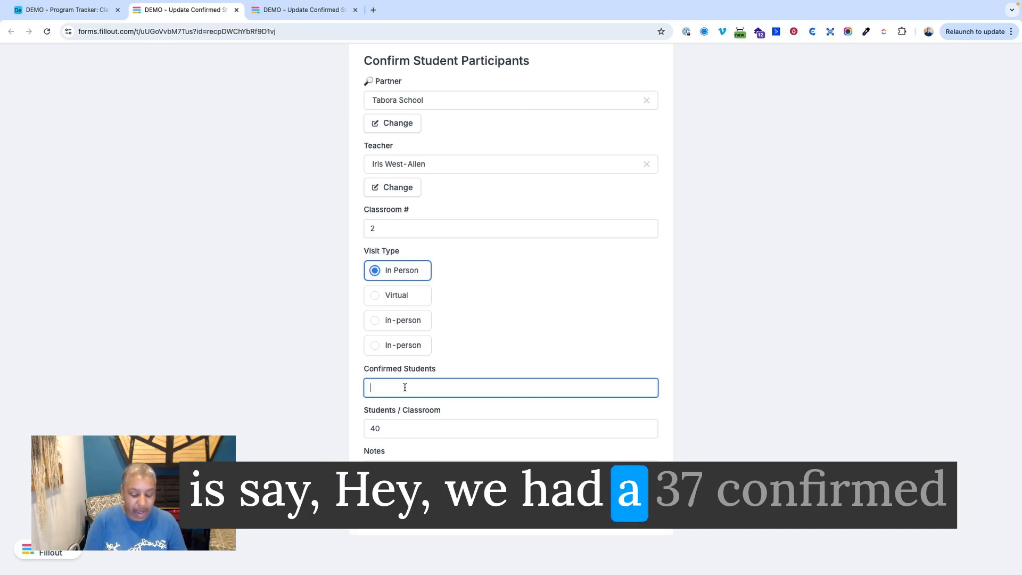
{"action": "type", "text": "37"}
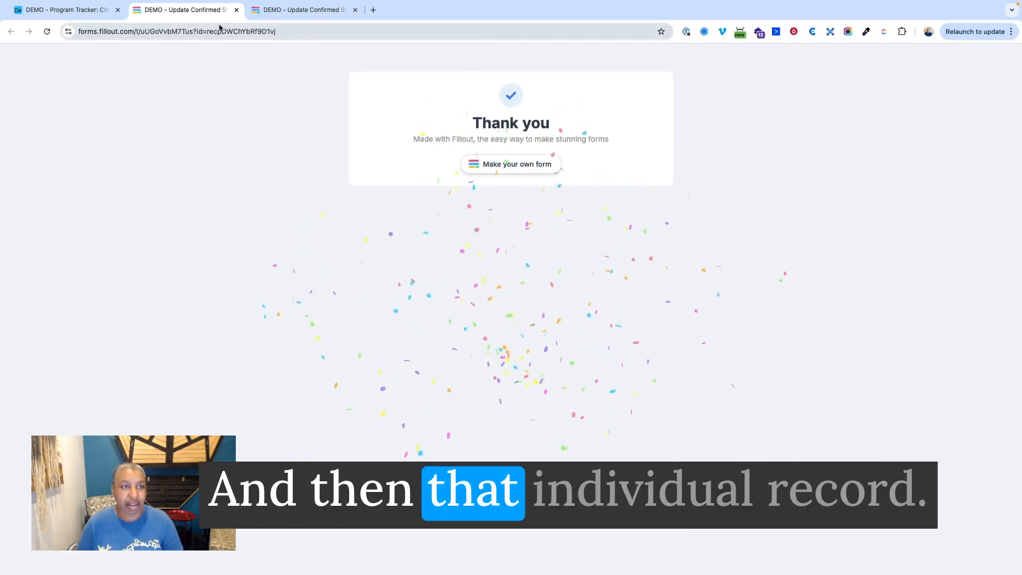
{"action": "left_click", "coordinate": [64, 9]}
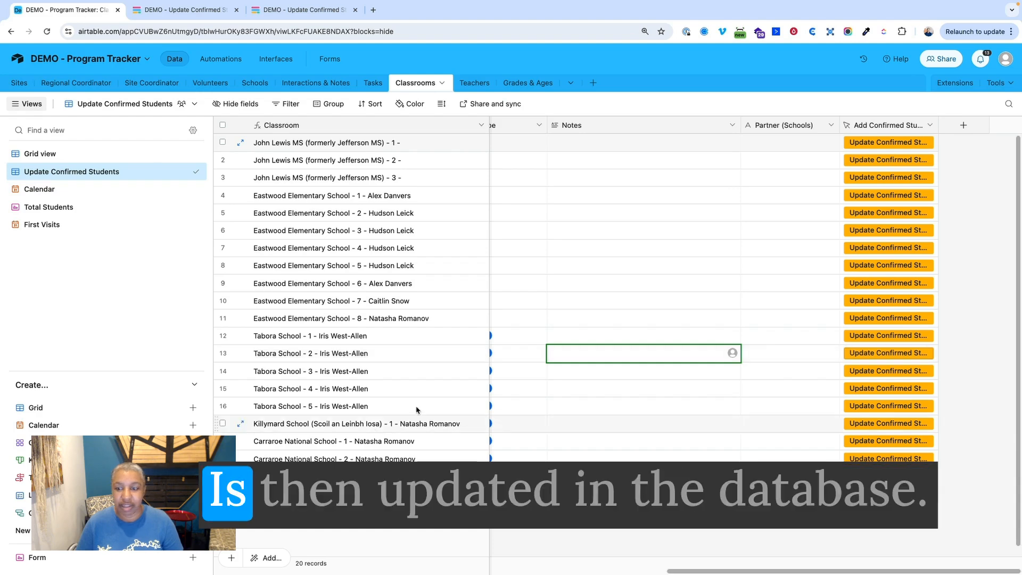